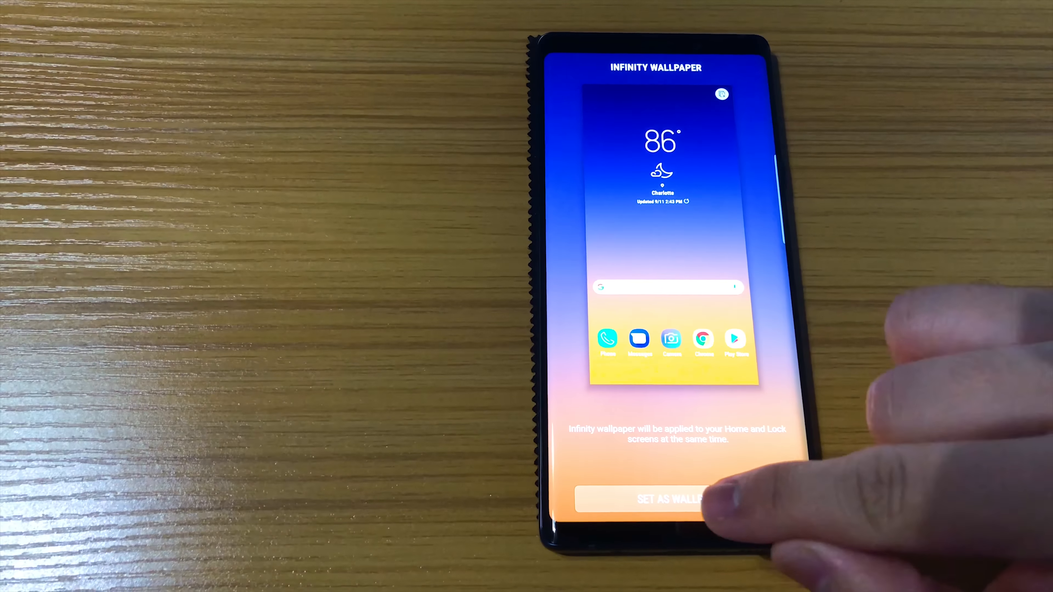
Step: Apply the Infinity wallpaper to both the Home and Lock screens
{"action": "left_click", "coordinate": [668, 499]}
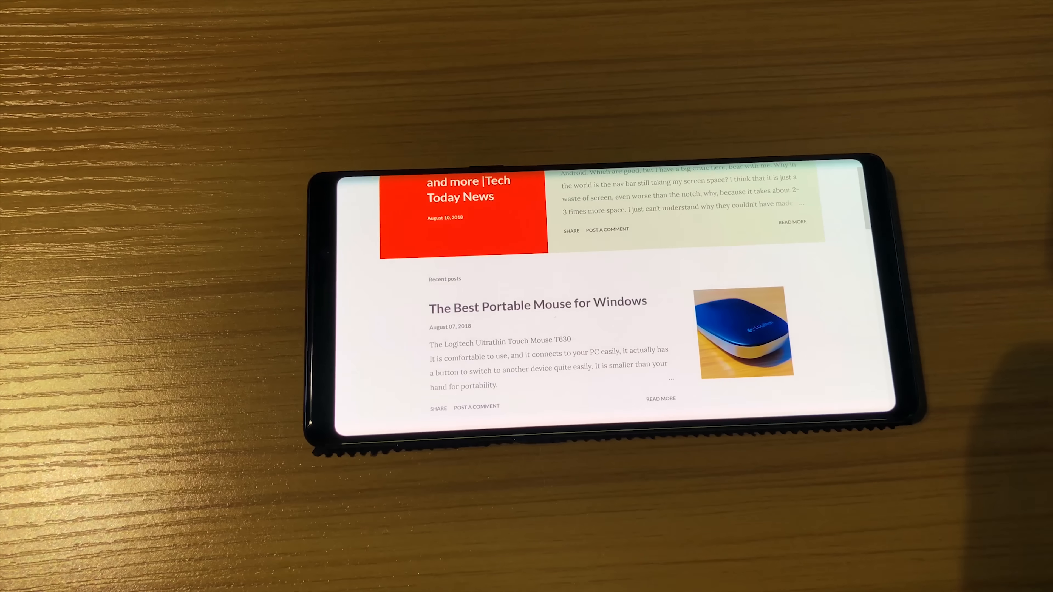
Step: Scroll through the Tech Today blog's recent posts in landscape
{"action": "scroll", "scroll_direction": "down", "scroll_amount": 3}
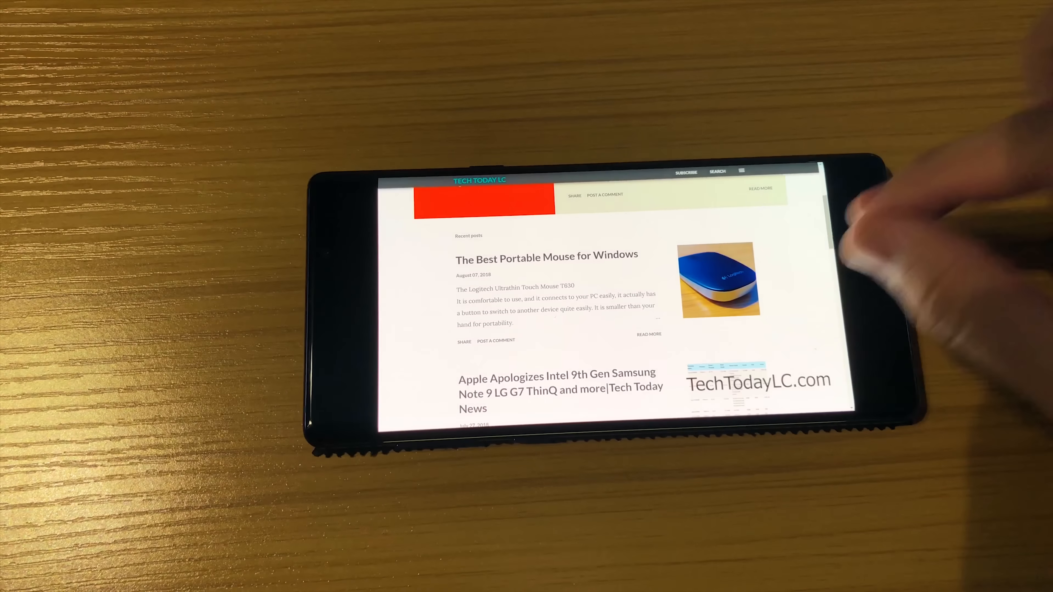
{"action": "scroll", "scroll_direction": "down", "scroll_amount": 3}
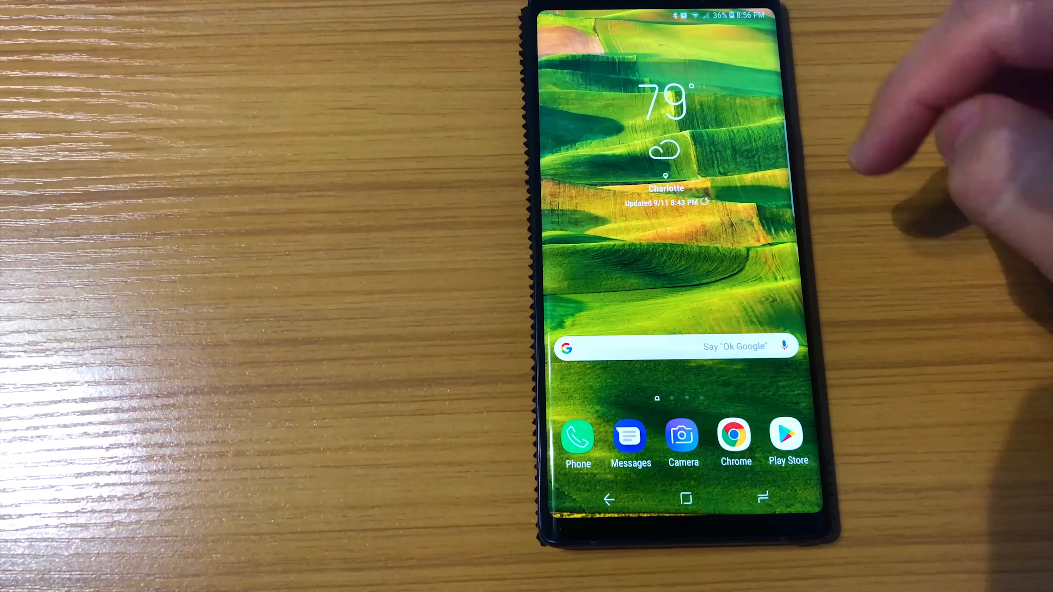
Step: Close the notification shade and reach the Edge Panels settings page, switched on
{"action": "scroll", "scroll_direction": "left", "scroll_amount": 3}
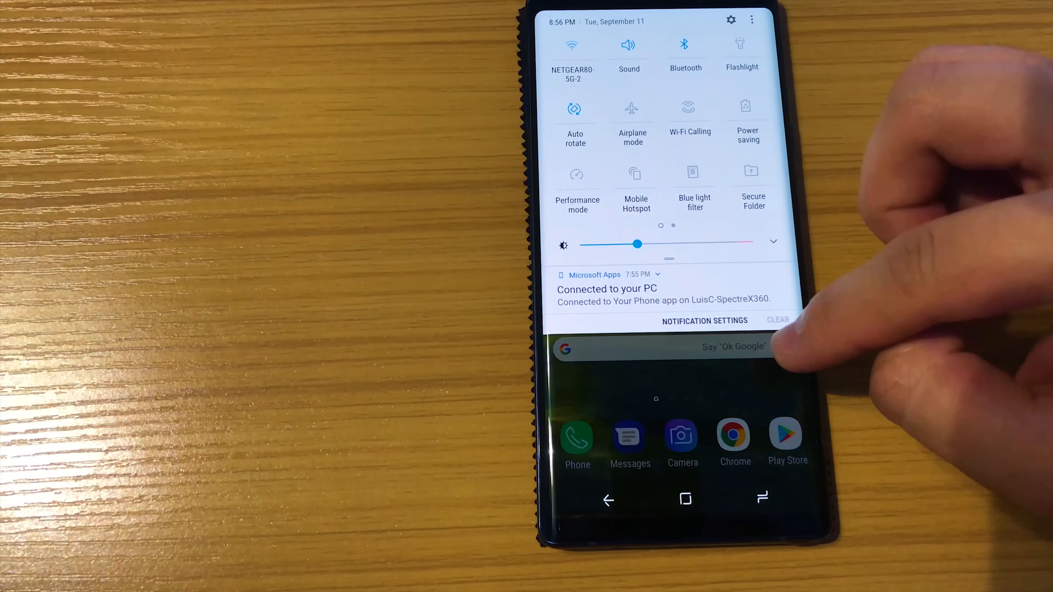
{"action": "left_click", "coordinate": [784, 437]}
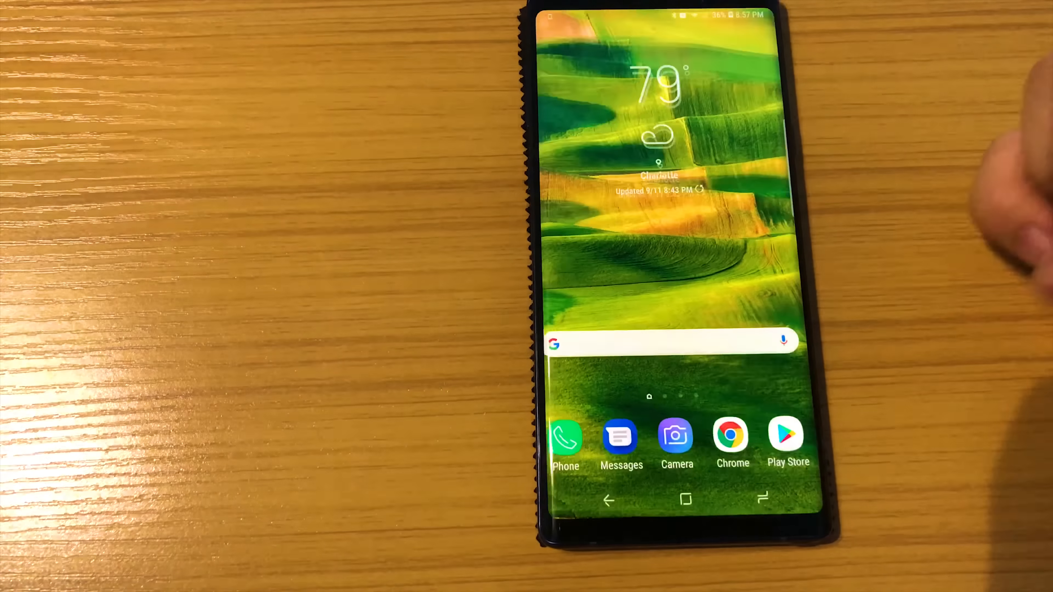
{"action": "left_click", "coordinate": [787, 434]}
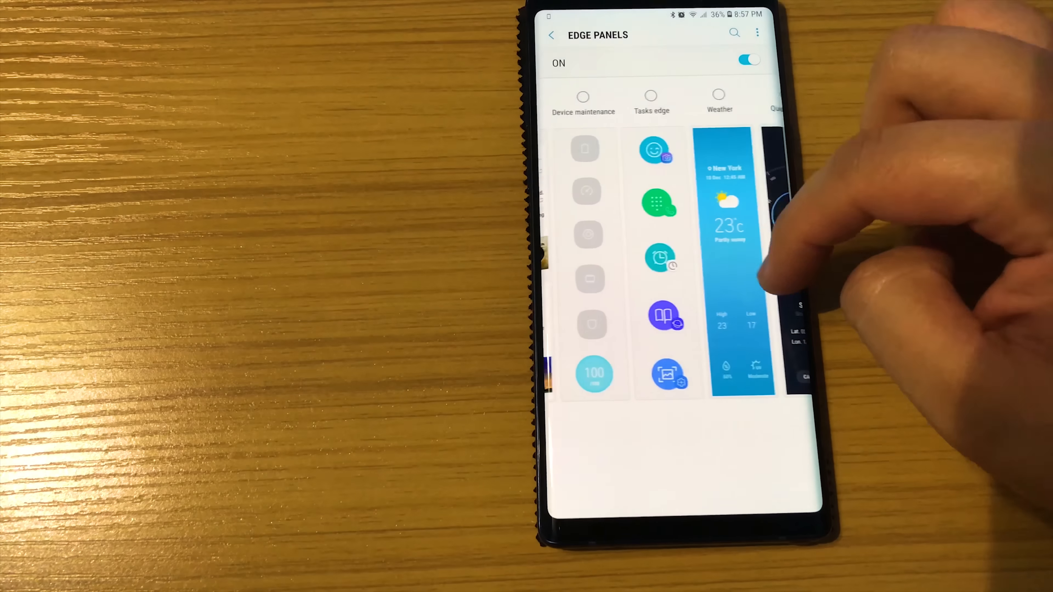
Step: Reach the Screen lock type list showing PIN as the current lock
{"action": "scroll", "scroll_direction": "left", "scroll_amount": 3}
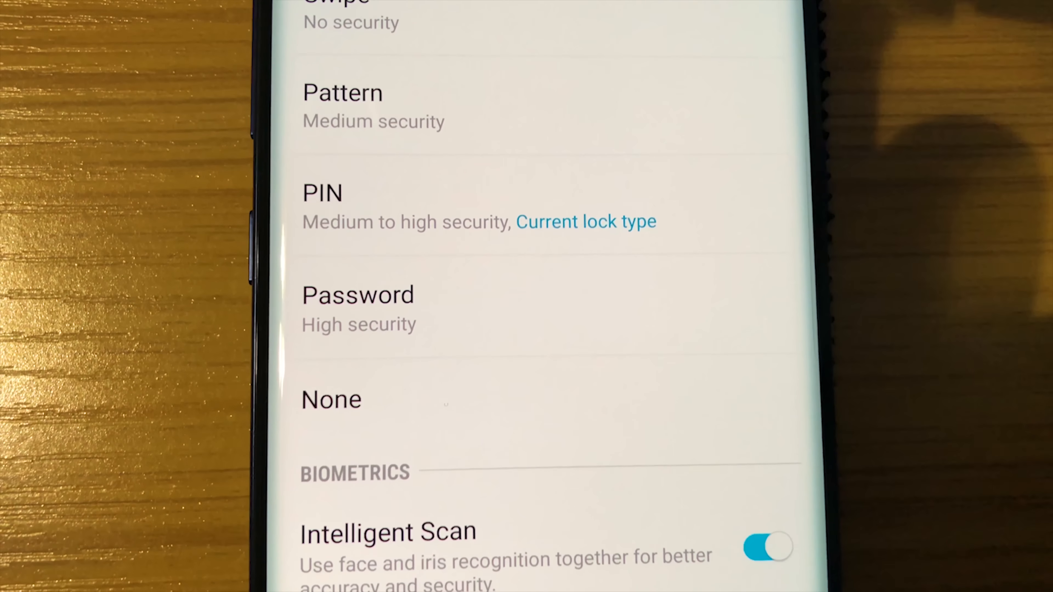
{"action": "scroll", "scroll_direction": "up", "scroll_amount": 3}
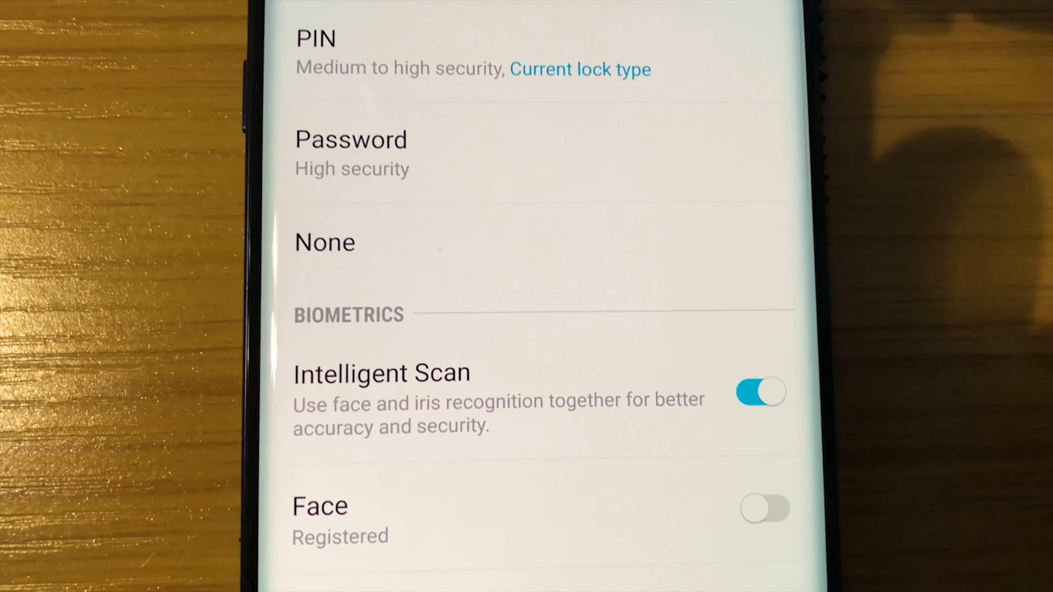
{"action": "scroll", "scroll_direction": "up", "scroll_amount": 3}
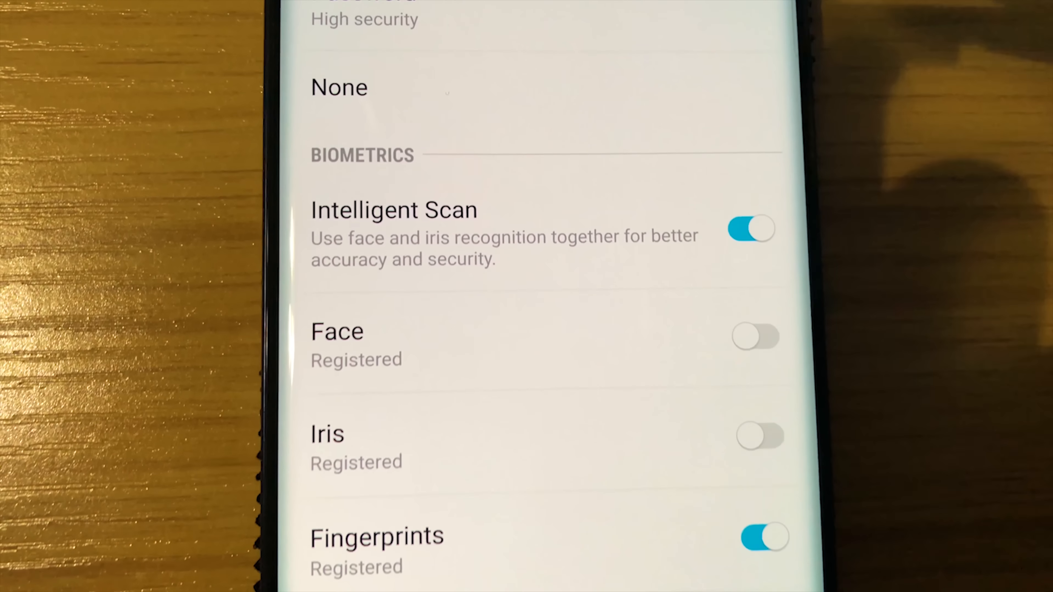
{"action": "scroll", "scroll_direction": "up", "scroll_amount": 3}
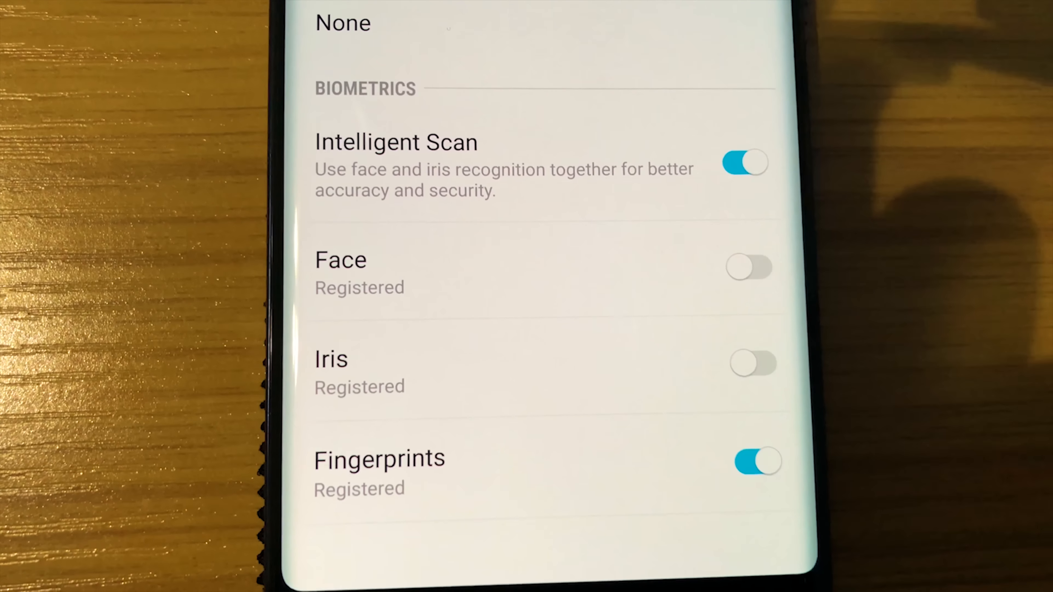
{"action": "scroll", "scroll_direction": "up", "scroll_amount": 3}
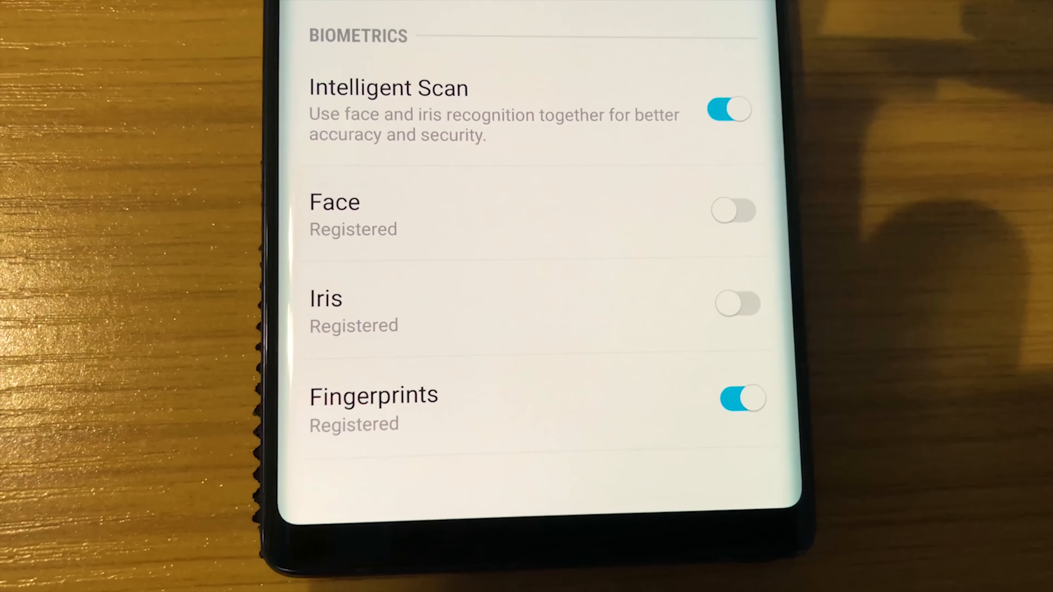